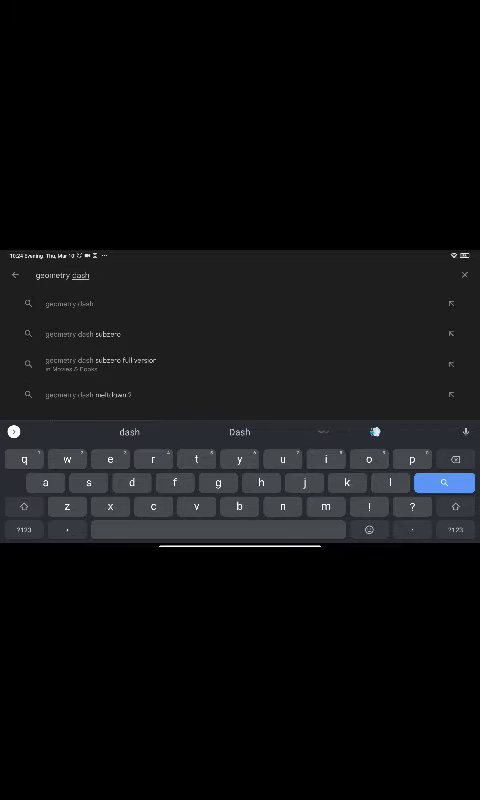
Search the Play Store for 'geometry dash' and go to the Geometry Dash app page.
left_click(444, 484)
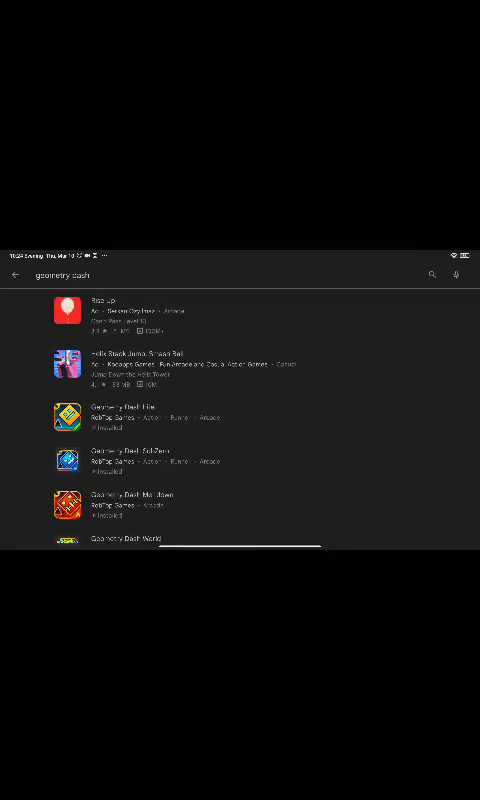
left_click(130, 404)
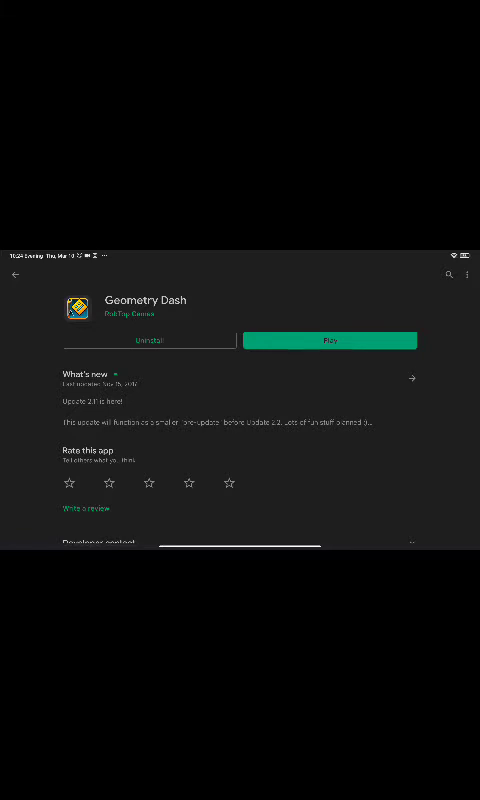
Scroll the Geometry Dash page down to the Ratings and reviews section with its 4.7 score.
scroll("down", 3)
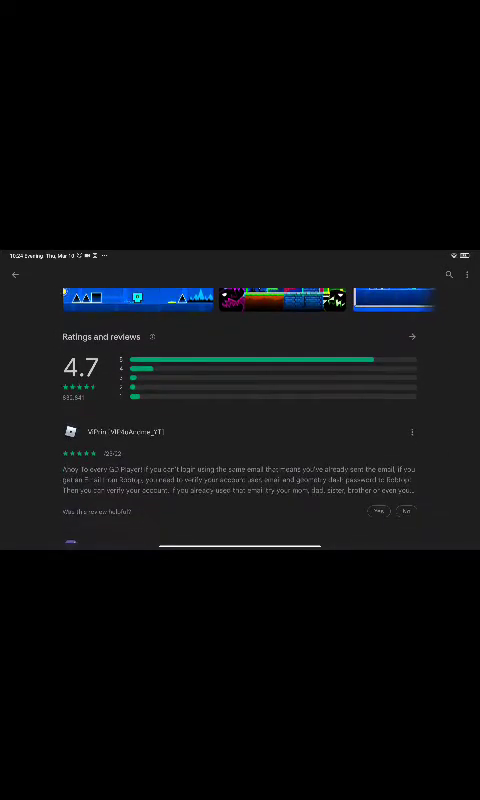
scroll("down", 3)
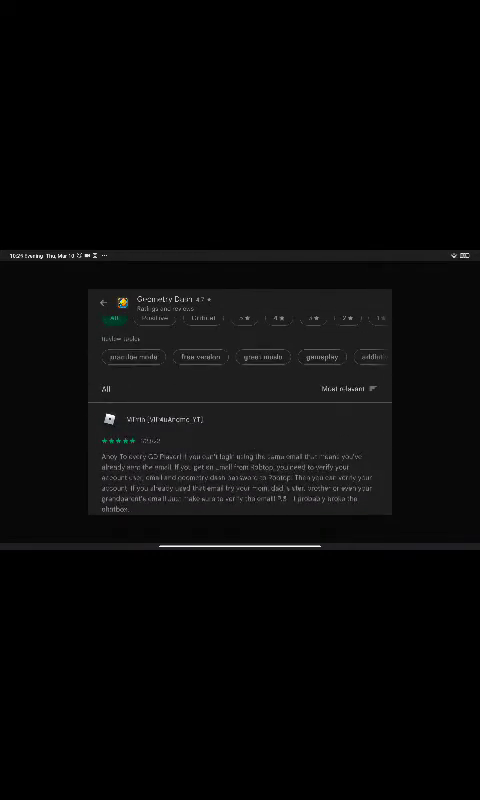
Scroll further down the full reviews list to more one-star Geometry Dash reviews.
scroll("down", 3)
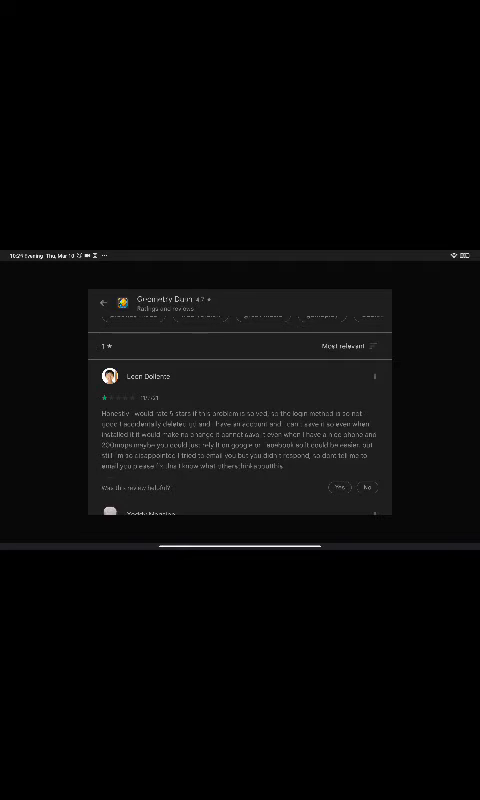
Scroll through the one-star reviews and back down the app page to the reviews section.
scroll("up", 3)
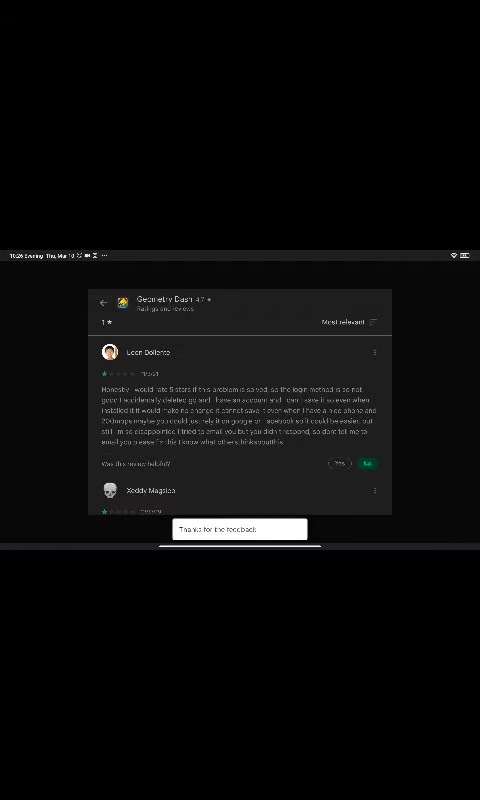
scroll("down", 3)
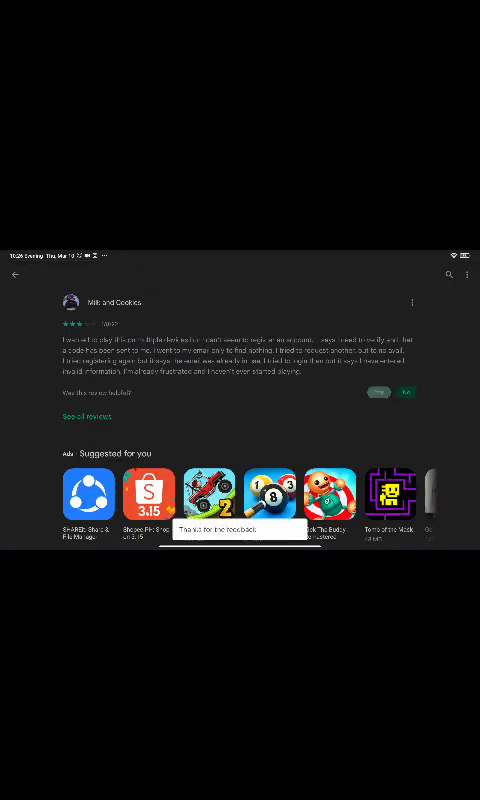
Reopen the full Geometry Dash reviews list and scroll down to further low-star reviews.
left_click(92, 416)
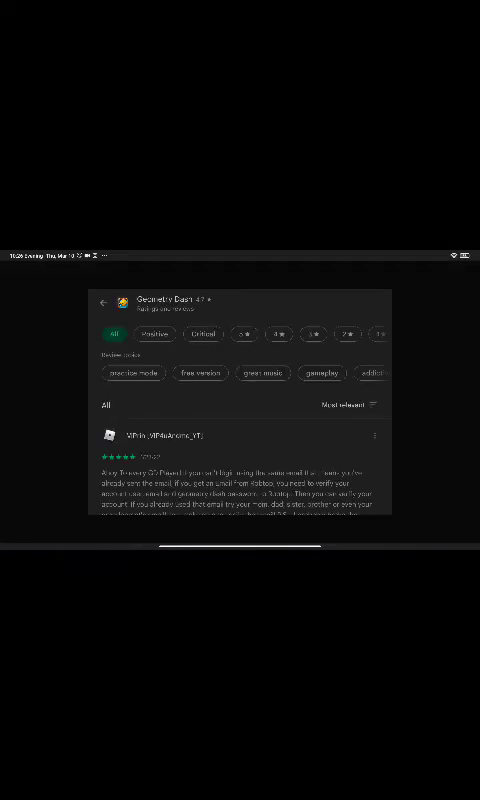
scroll("down", 3)
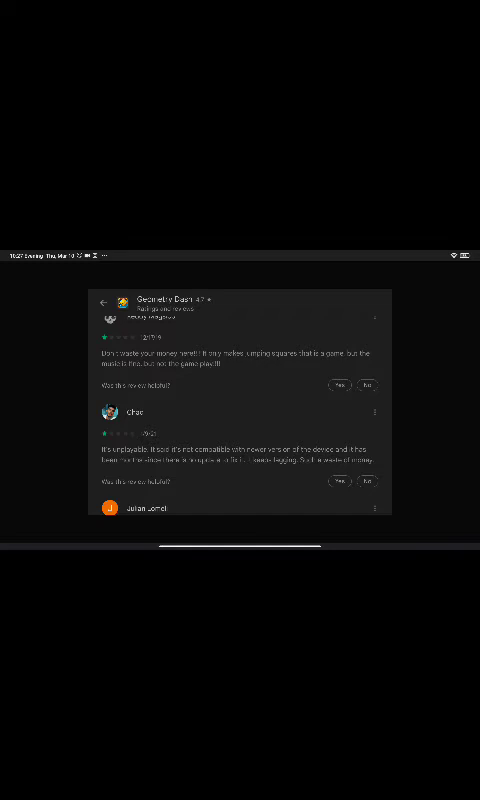
Scroll back up the reviews list to another low-star review to mark it helpful.
scroll("up", 3)
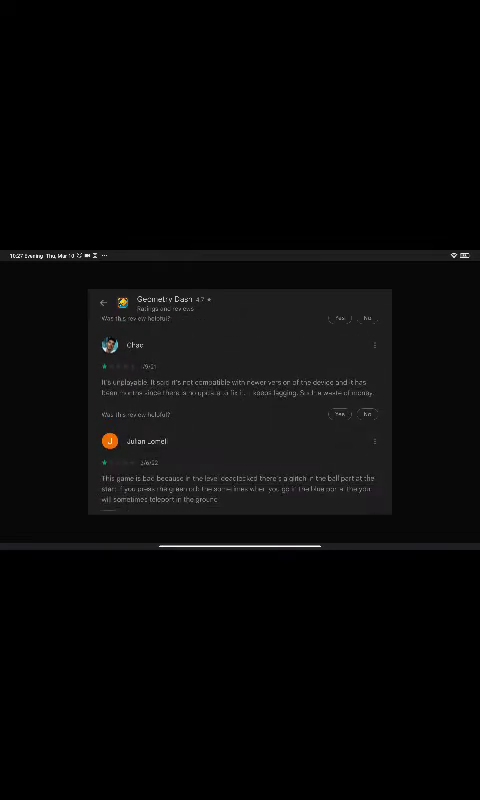
scroll("up", 3)
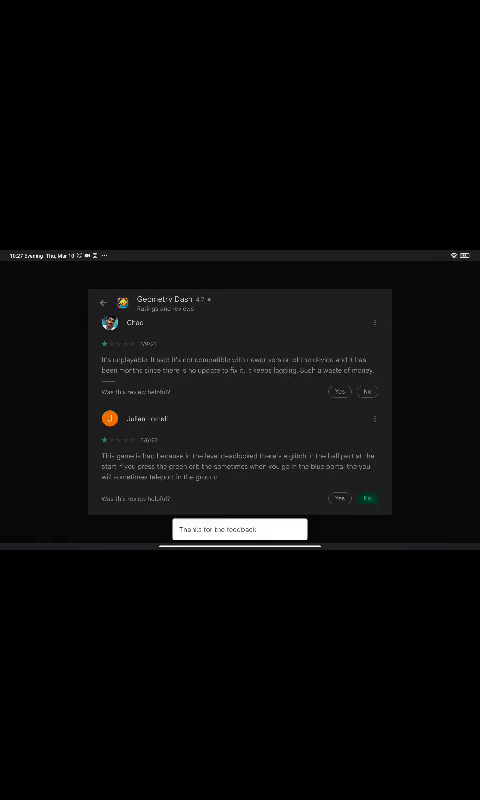
scroll("up", 3)
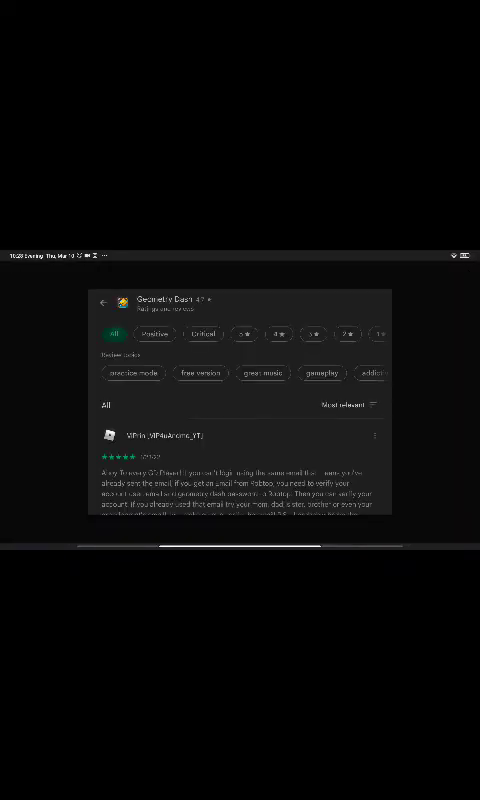
Apply the Critical filter and scroll through the low-star reviews to one to mark helpful.
left_click(378, 334)
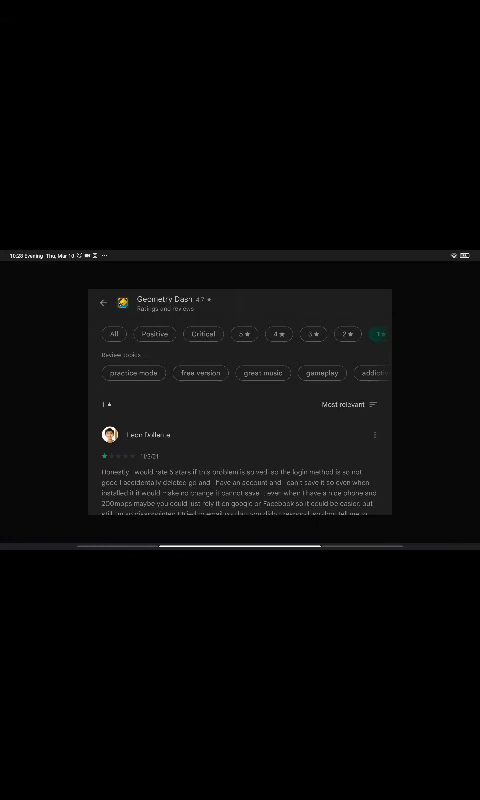
scroll("down", 3)
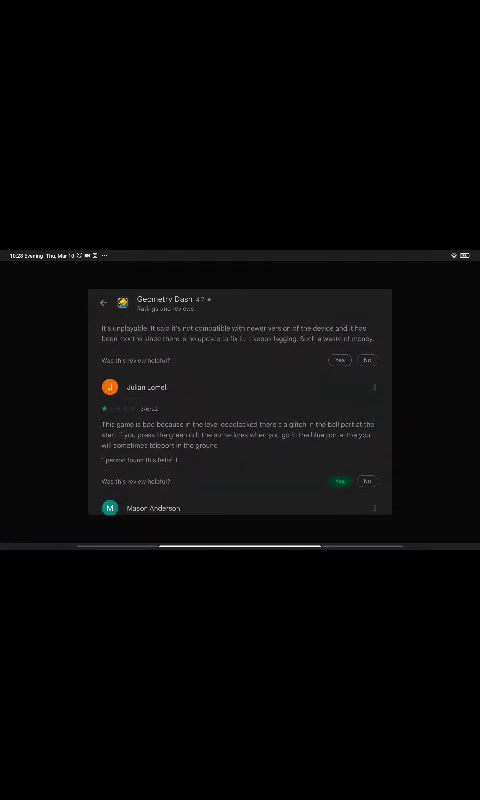
scroll("down", 3)
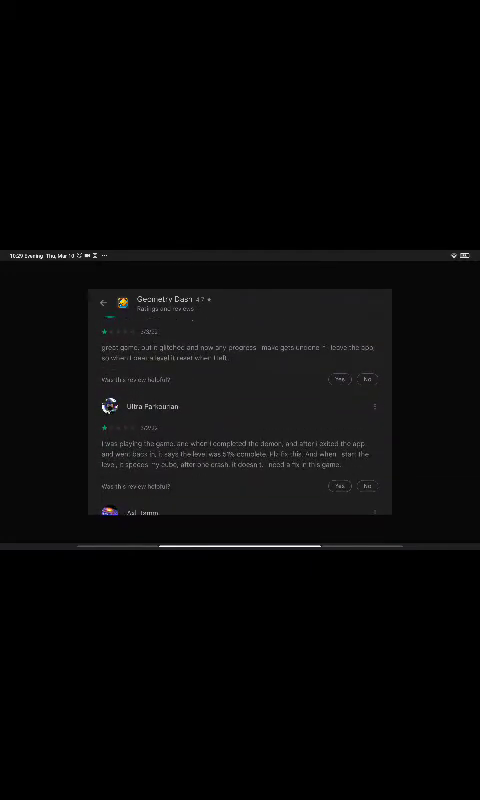
scroll("up", 3)
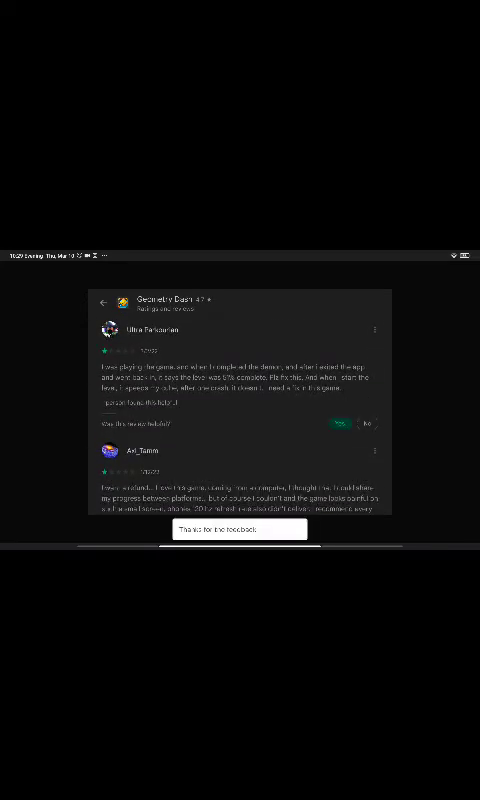
Scroll through the remaining reviews and back up toward the top before returning to the app page.
scroll("down", 3)
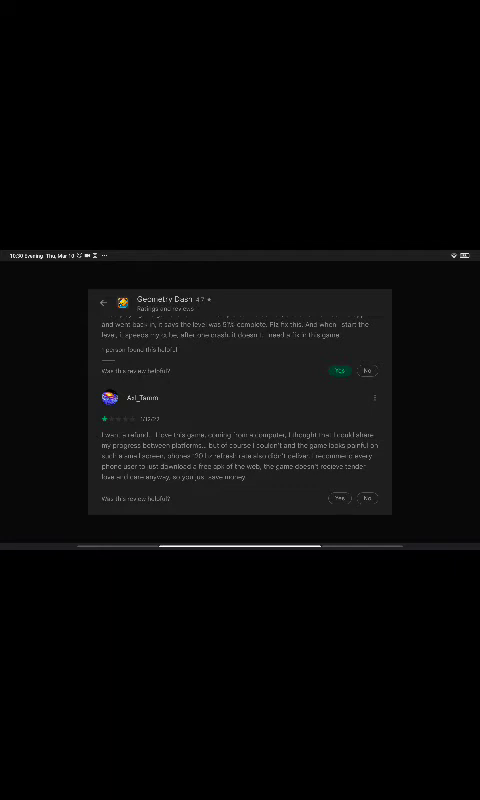
scroll("up", 3)
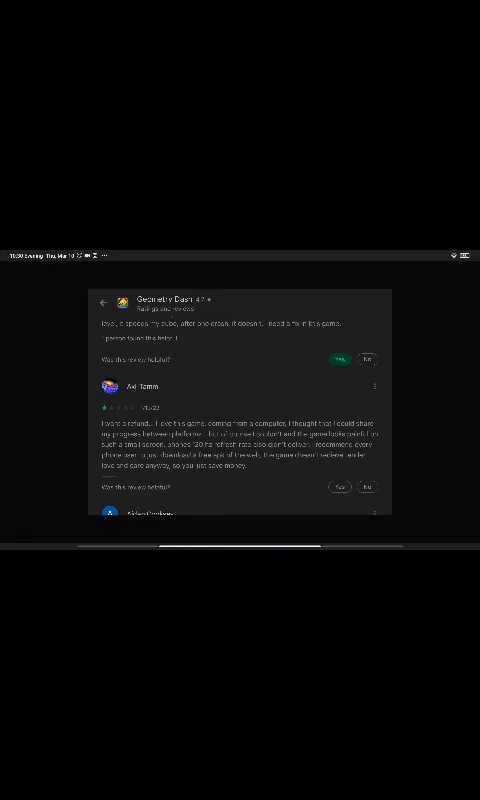
scroll("up", 3)
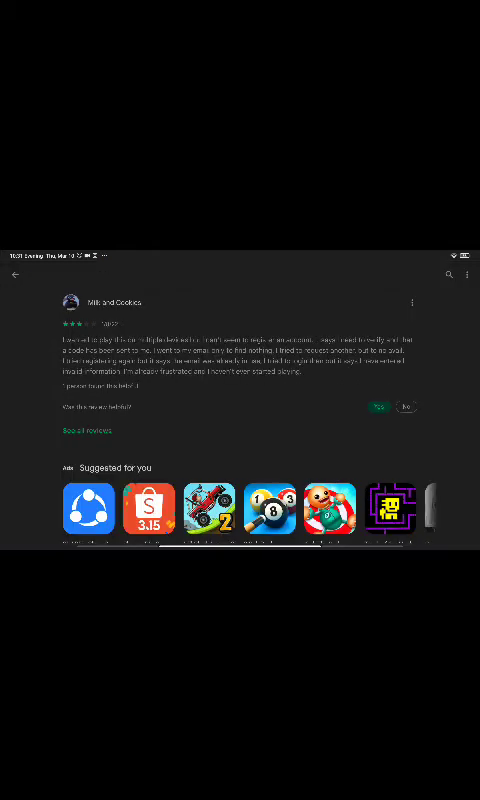
Reopen the full reviews list via 'See all reviews' and scroll down to later low-star reviews.
left_click(84, 430)
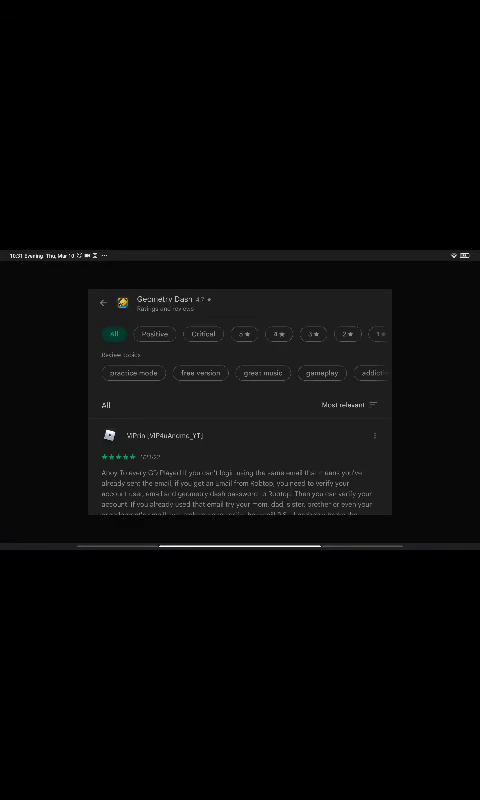
scroll("down", 3)
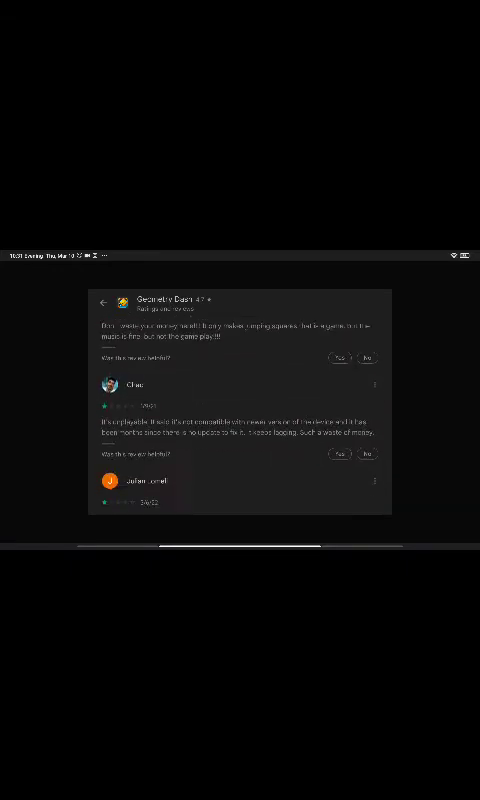
scroll("up", 3)
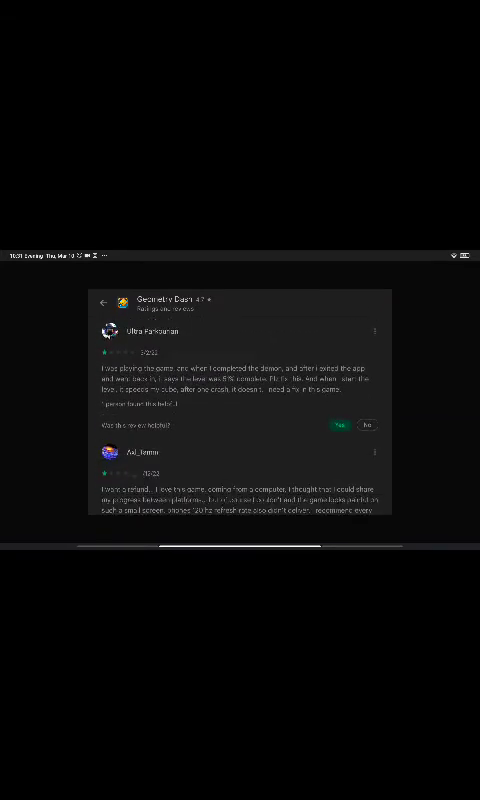
scroll("down", 3)
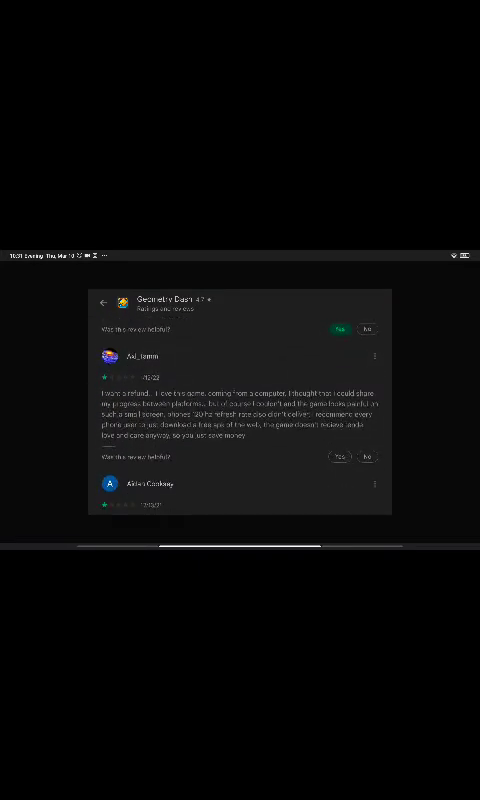
scroll("down", 3)
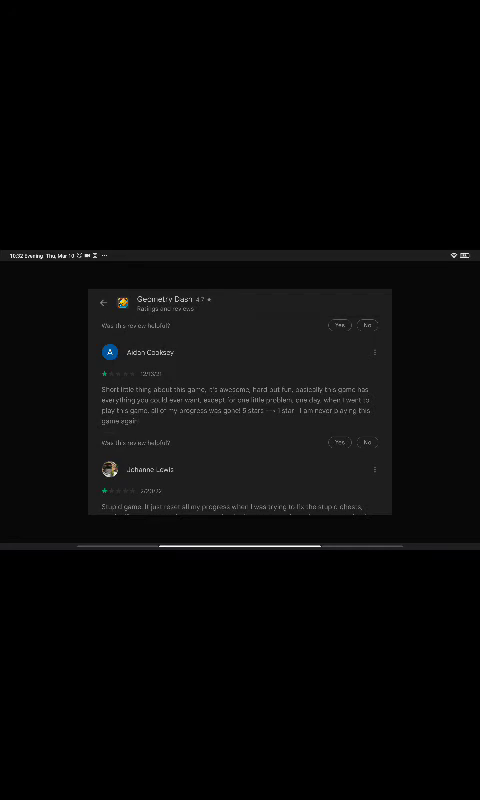
scroll("up", 3)
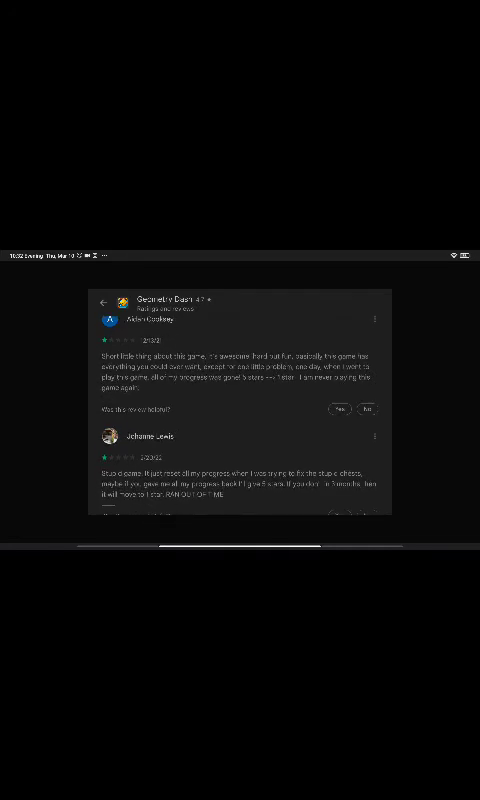
scroll("up", 3)
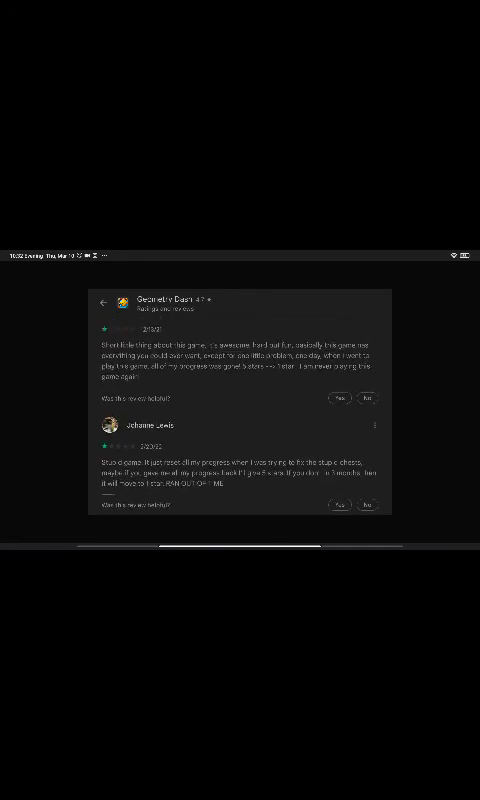
scroll("up", 3)
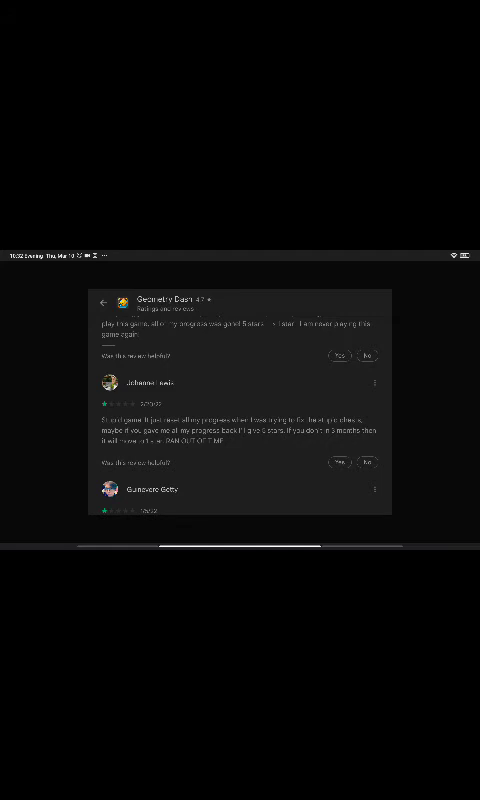
Scroll back and forth through several more one-star reviews, reading each up to a new reviewer's entry.
scroll("down", 3)
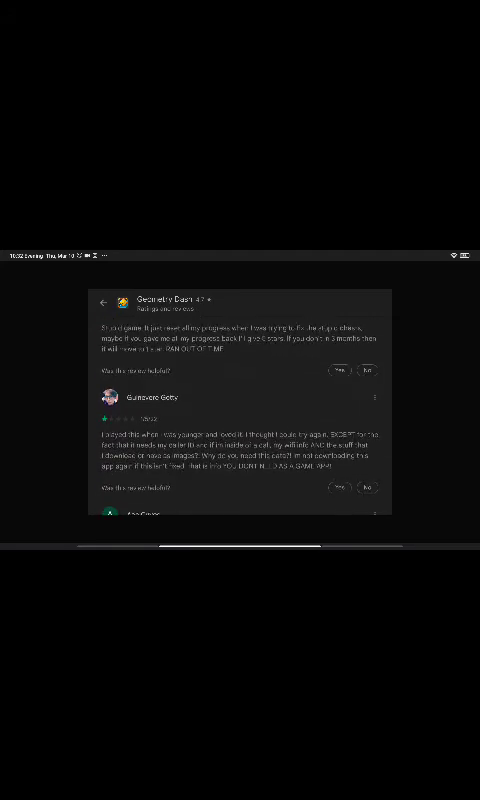
scroll("up", 3)
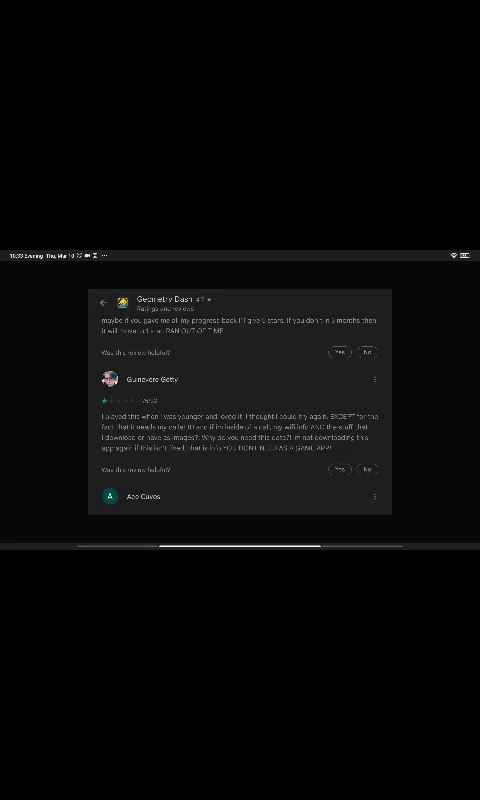
scroll("down", 3)
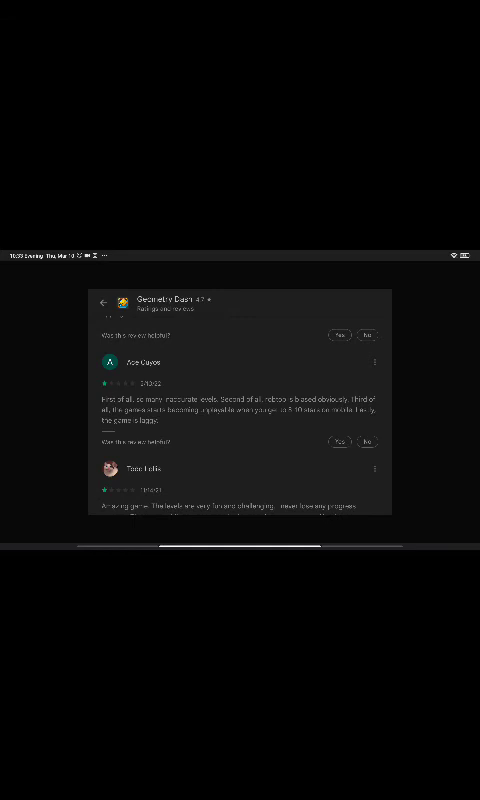
scroll("up", 3)
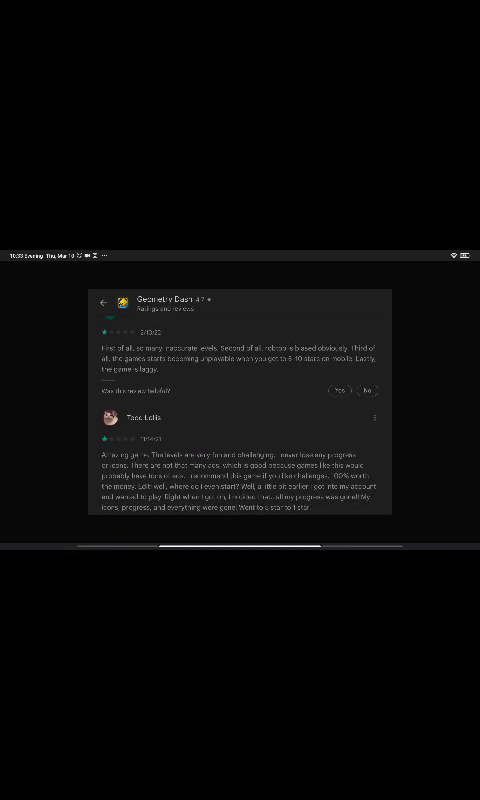
scroll("up", 3)
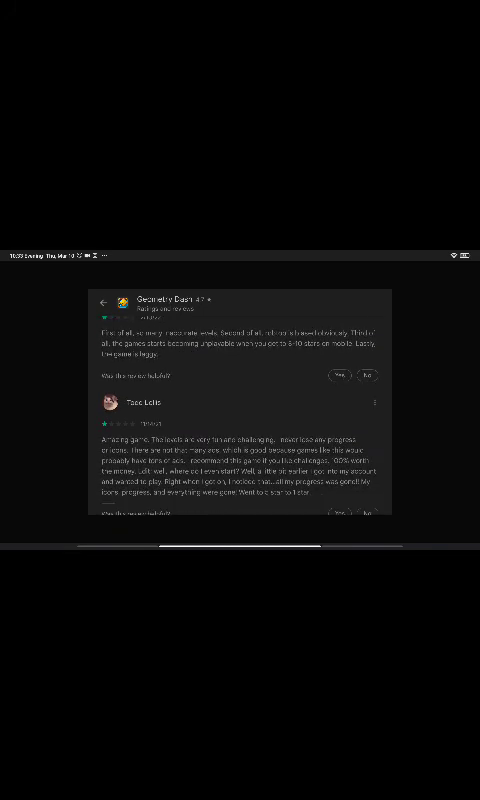
scroll("up", 3)
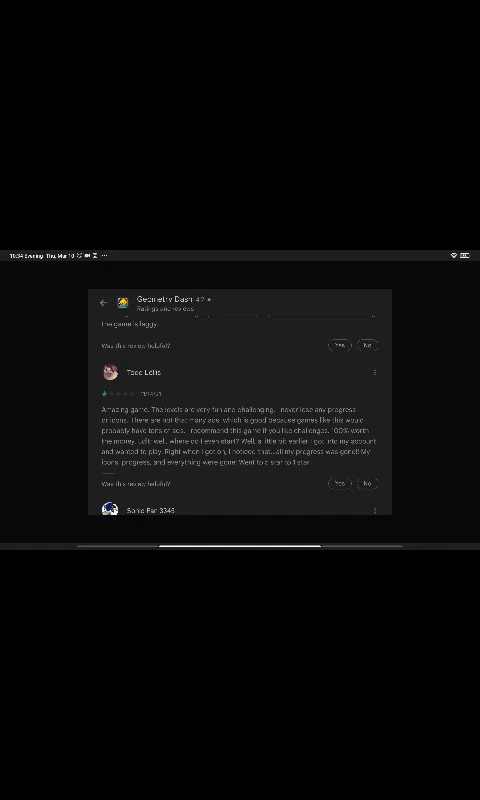
scroll("up", 3)
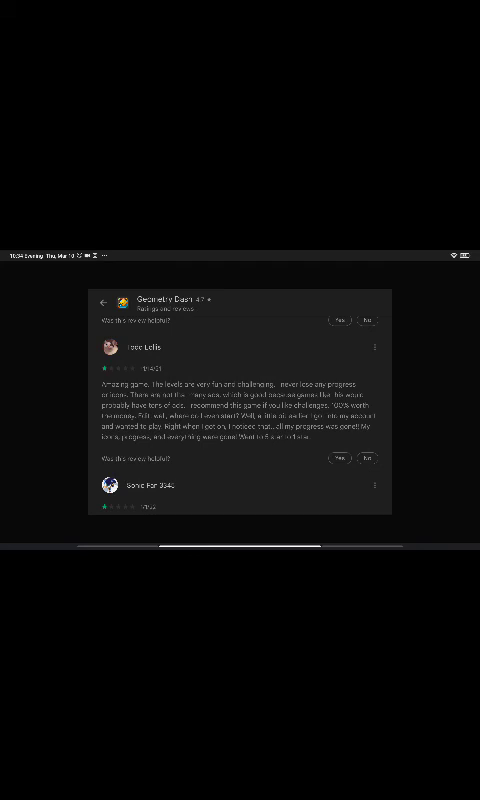
Scroll past two more one-star reviews to reach the next reviewer's lengthy entry.
scroll("down", 3)
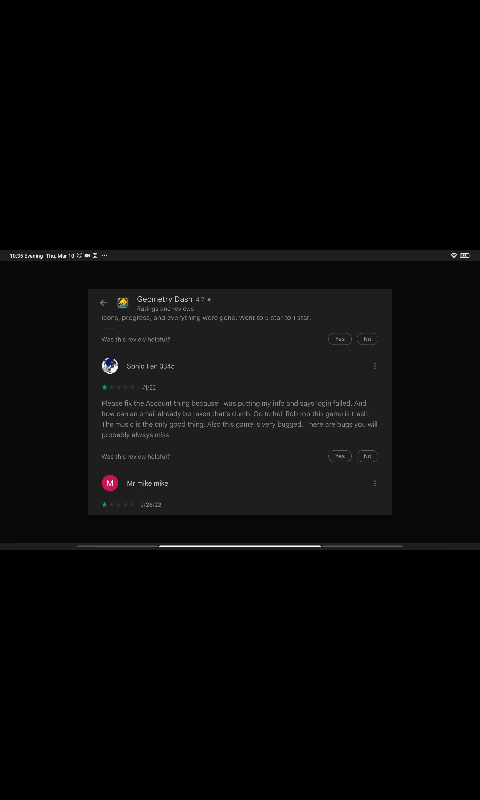
scroll("up", 3)
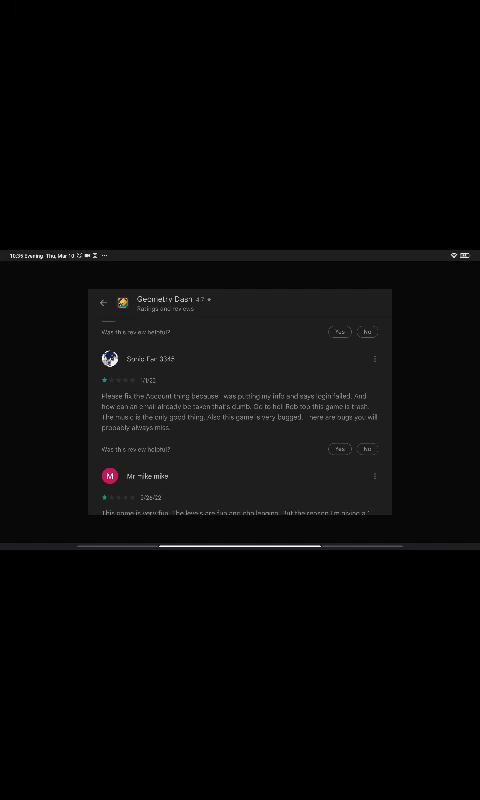
scroll("down", 3)
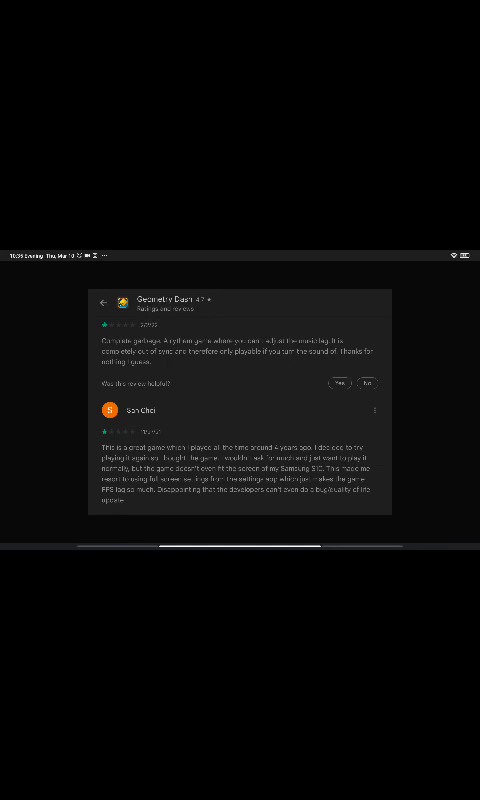
Return to the top of the reviews and filter them to Critical only.
scroll("up", 3)
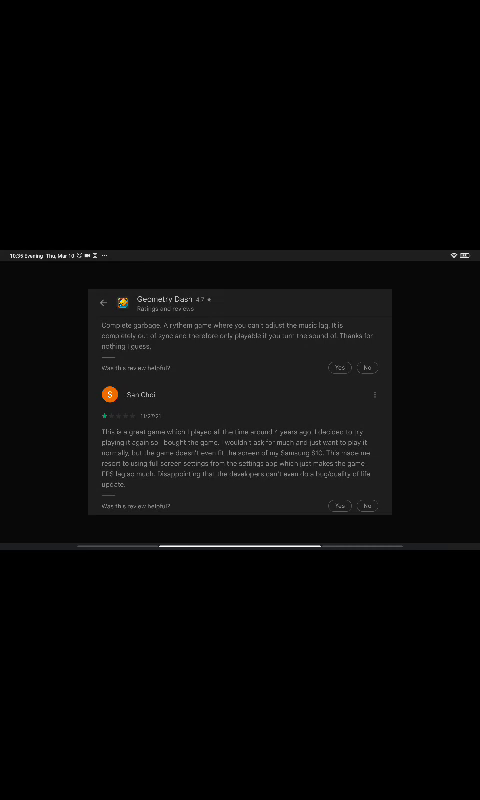
scroll("down", 3)
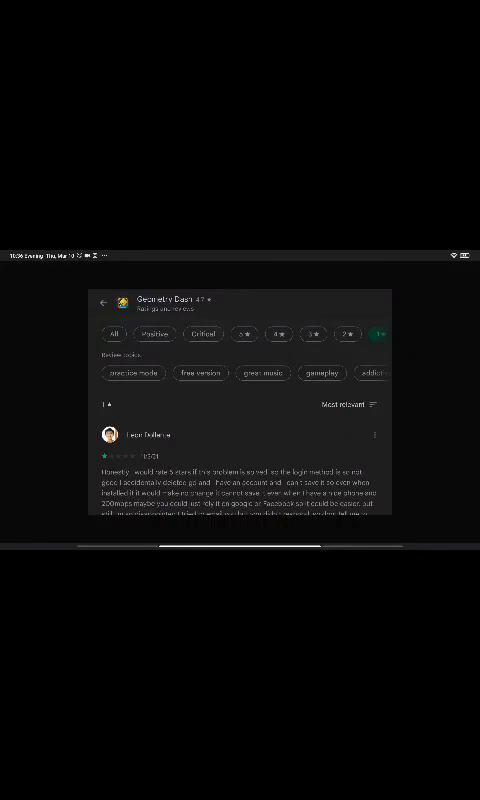
left_click(204, 334)
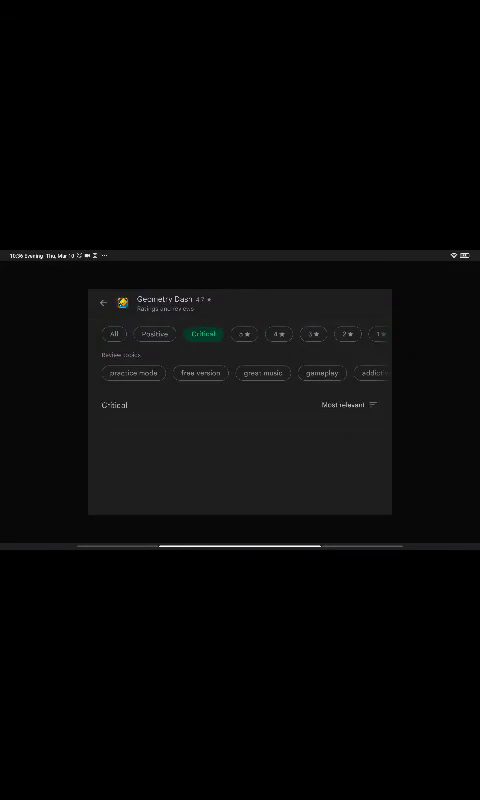
Scroll the Critical reviews to the final one above Suggested for you.
scroll("down", 3)
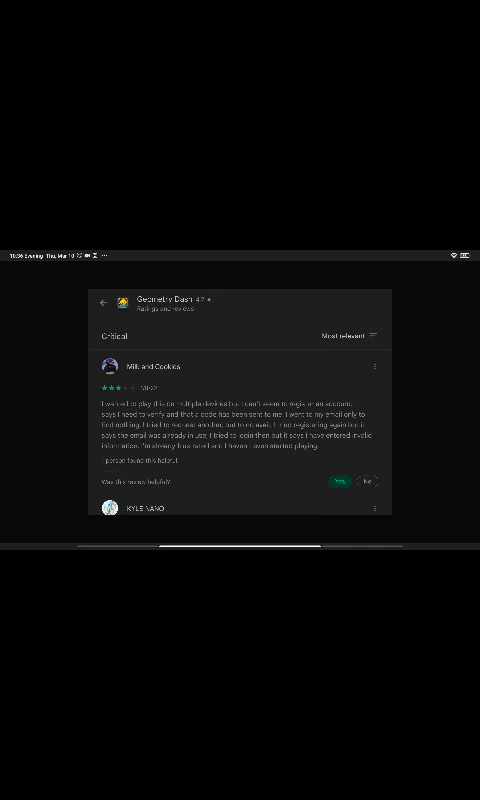
scroll("up", 3)
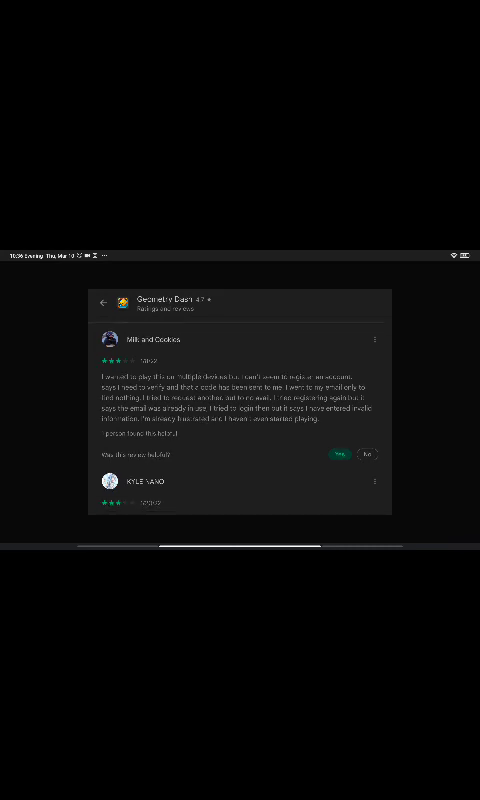
scroll("up", 3)
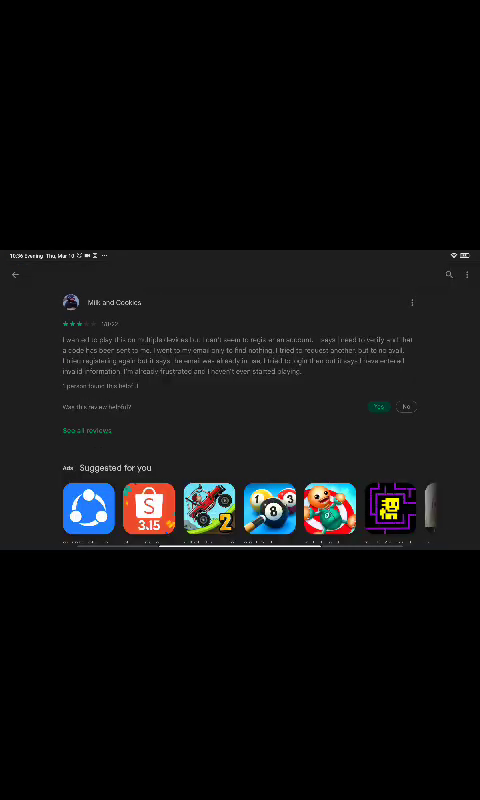